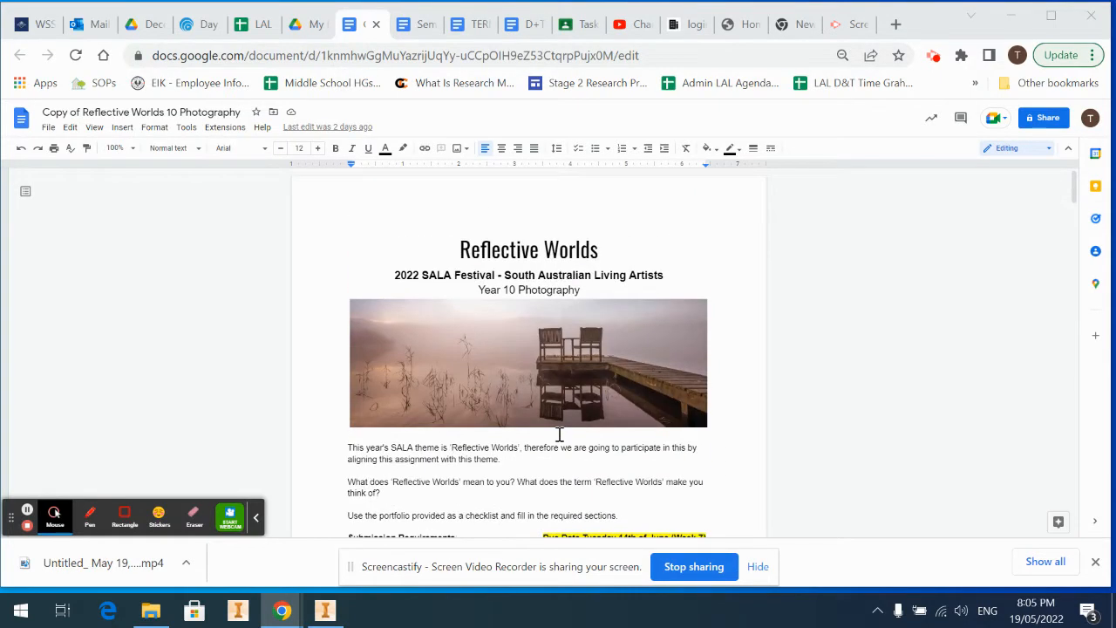
- Scroll down to the Part A - Brainstorming and Refinement section
scroll(down, 3)
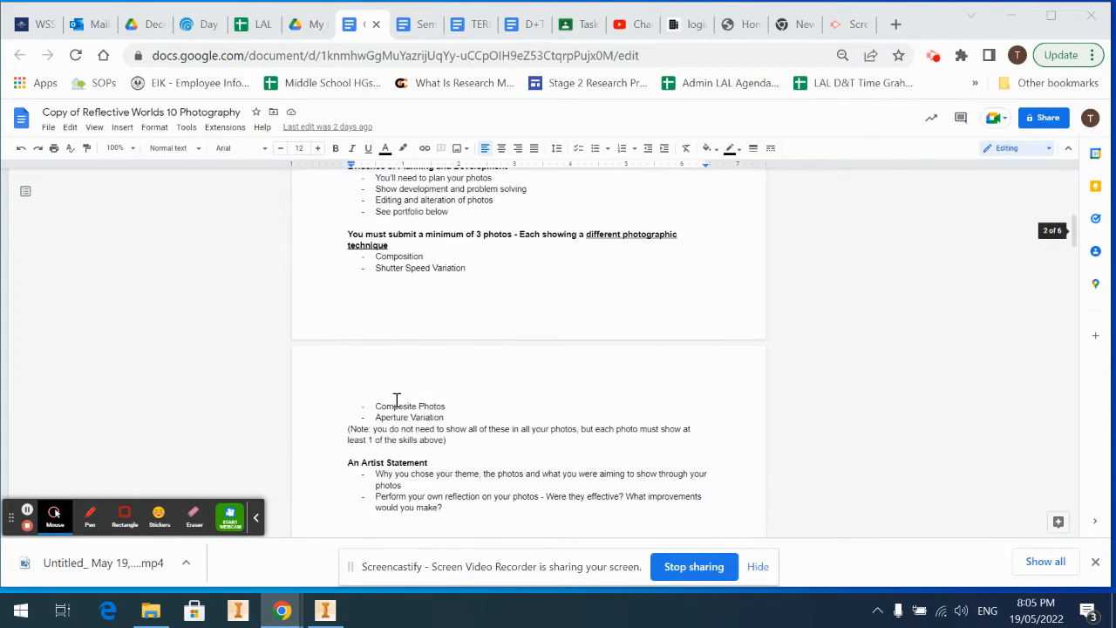
scroll(down, 3)
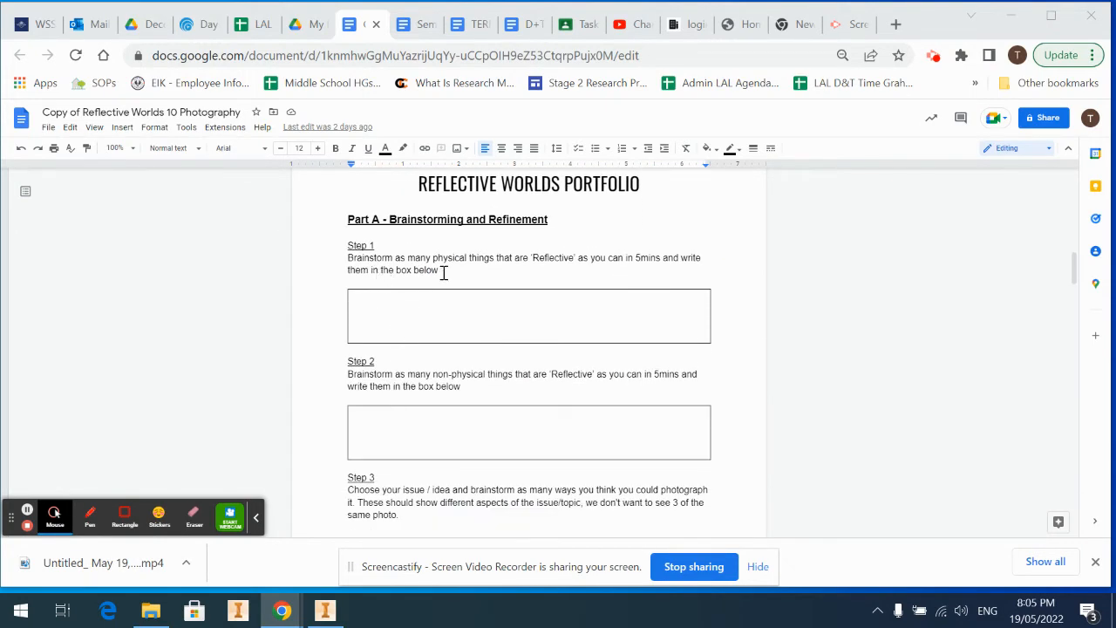
mouse_move(595, 268)
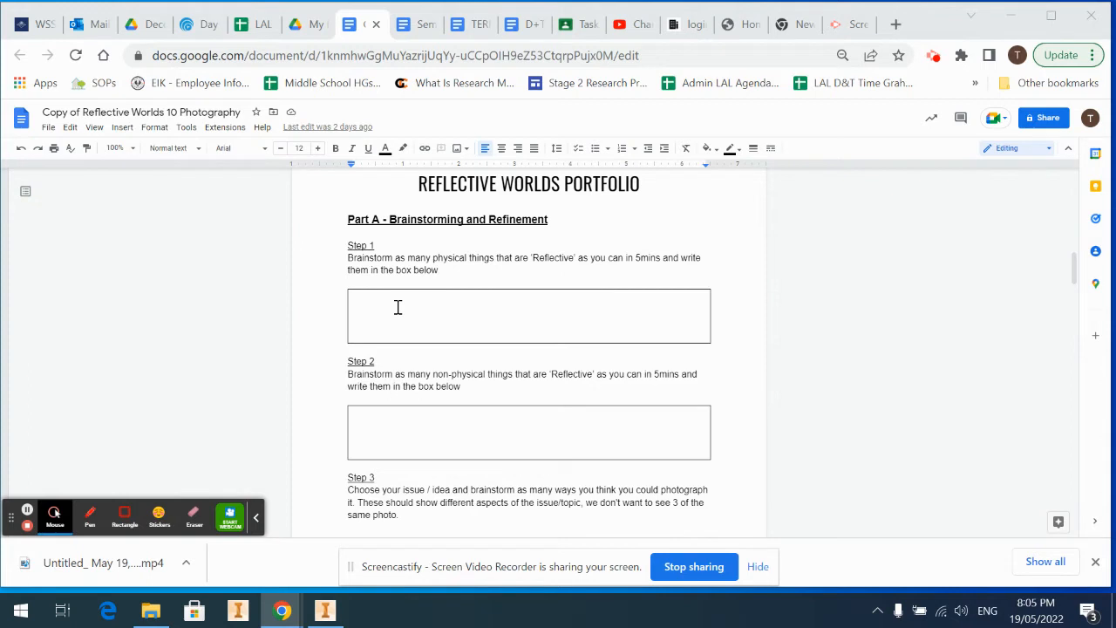
mouse_move(422, 309)
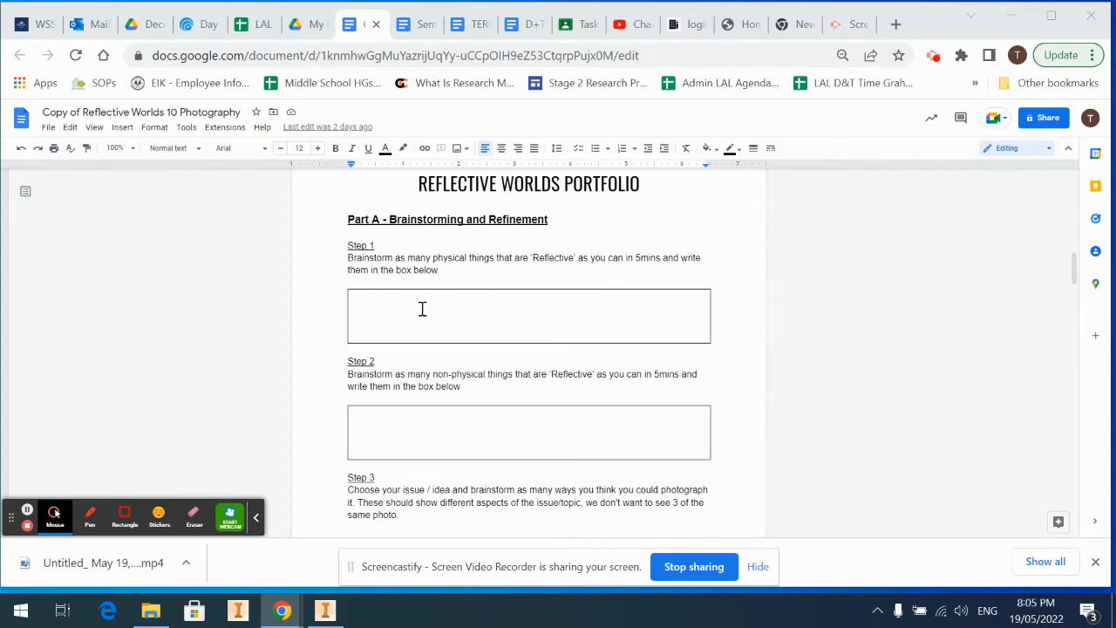
mouse_move(460, 306)
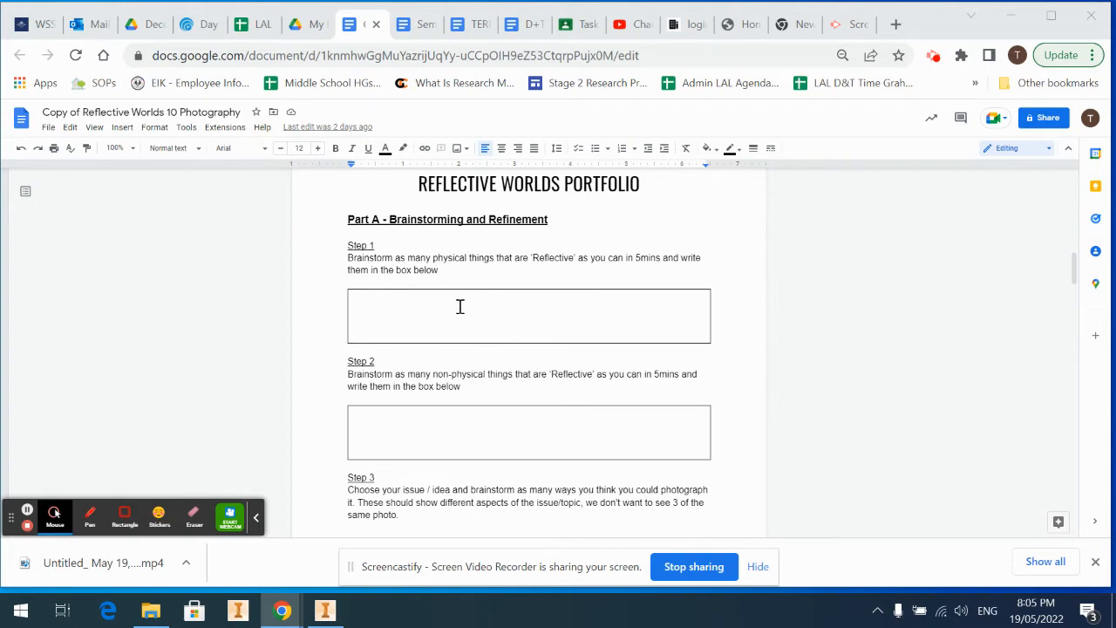
mouse_move(442, 315)
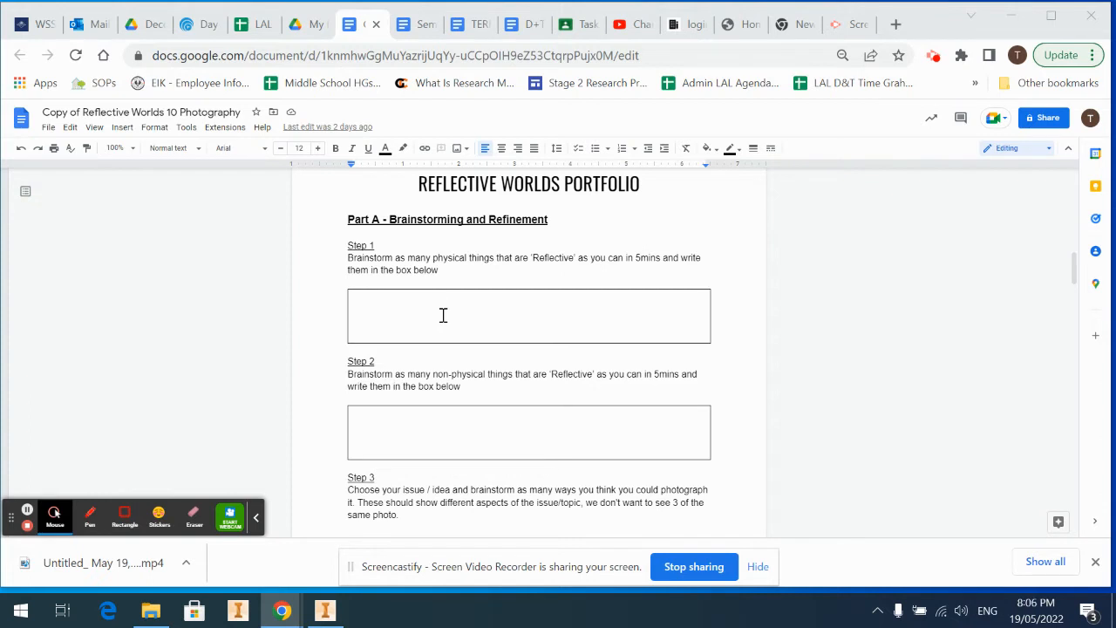
scroll(down, 3)
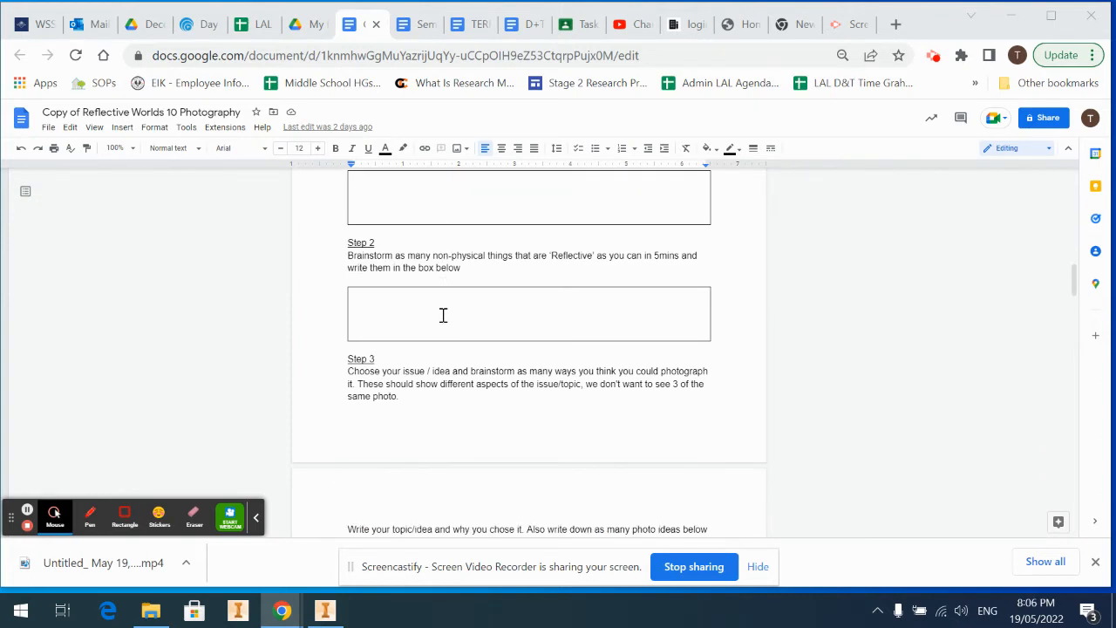
scroll(down, 3)
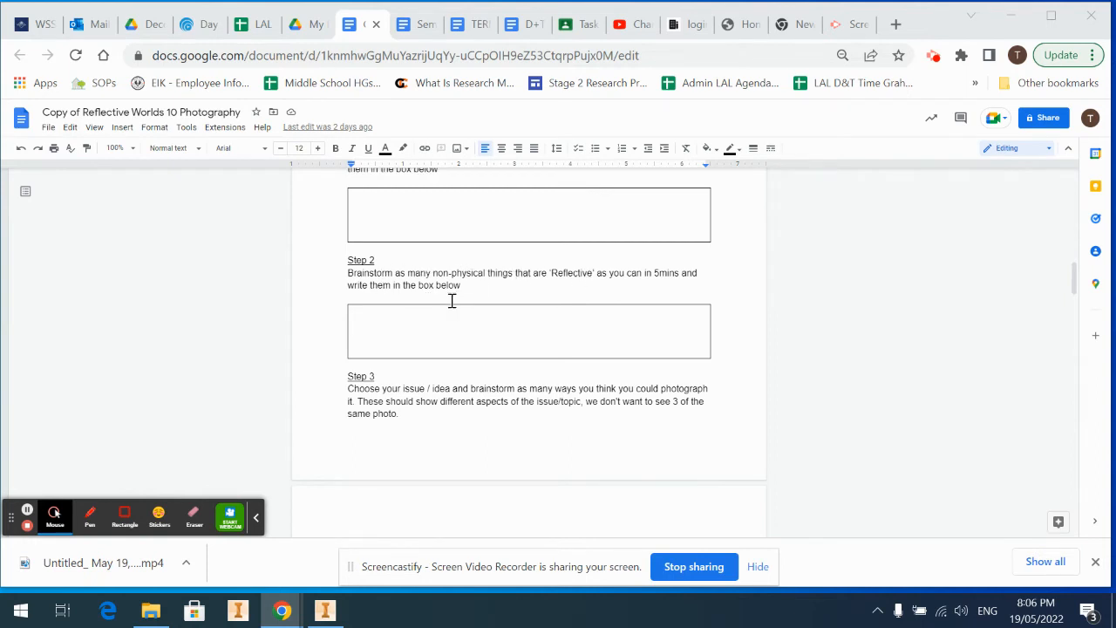
mouse_move(373, 352)
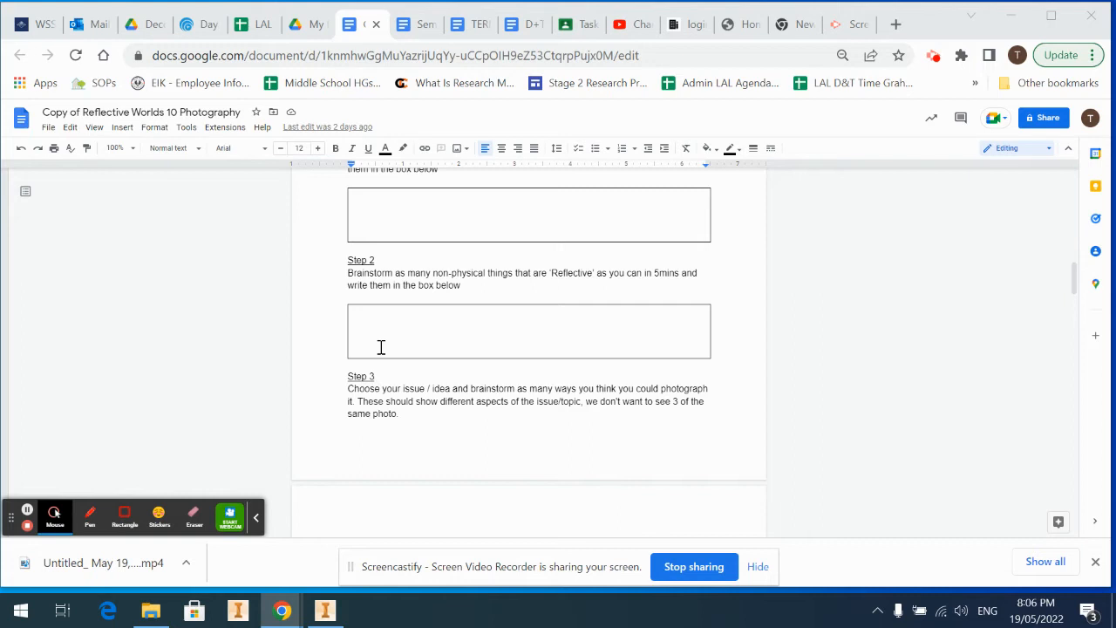
mouse_move(393, 343)
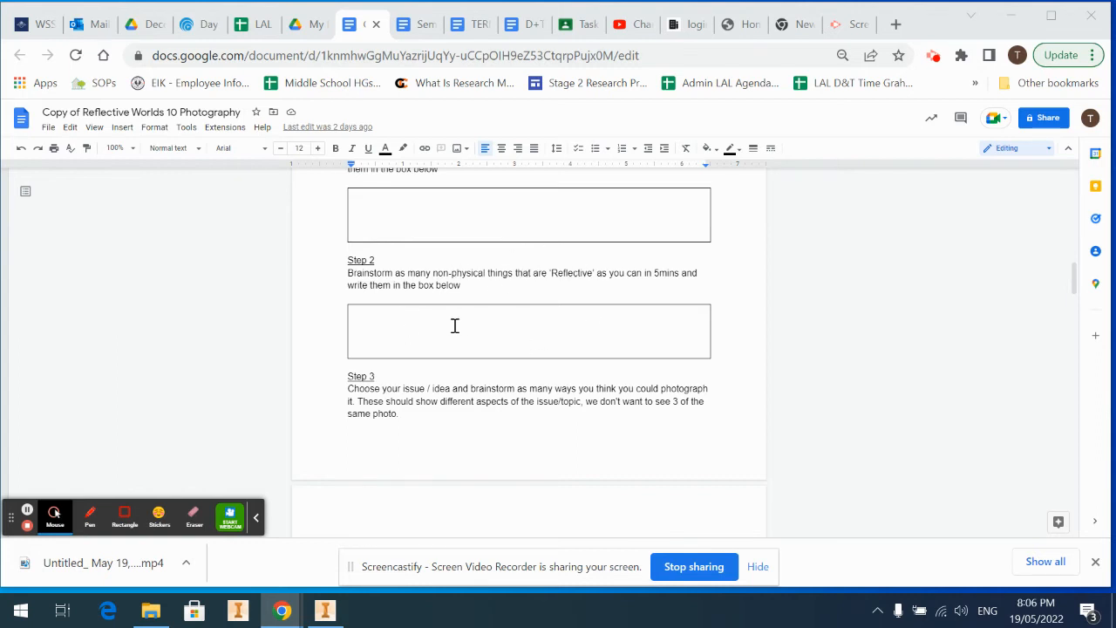
scroll(down, 3)
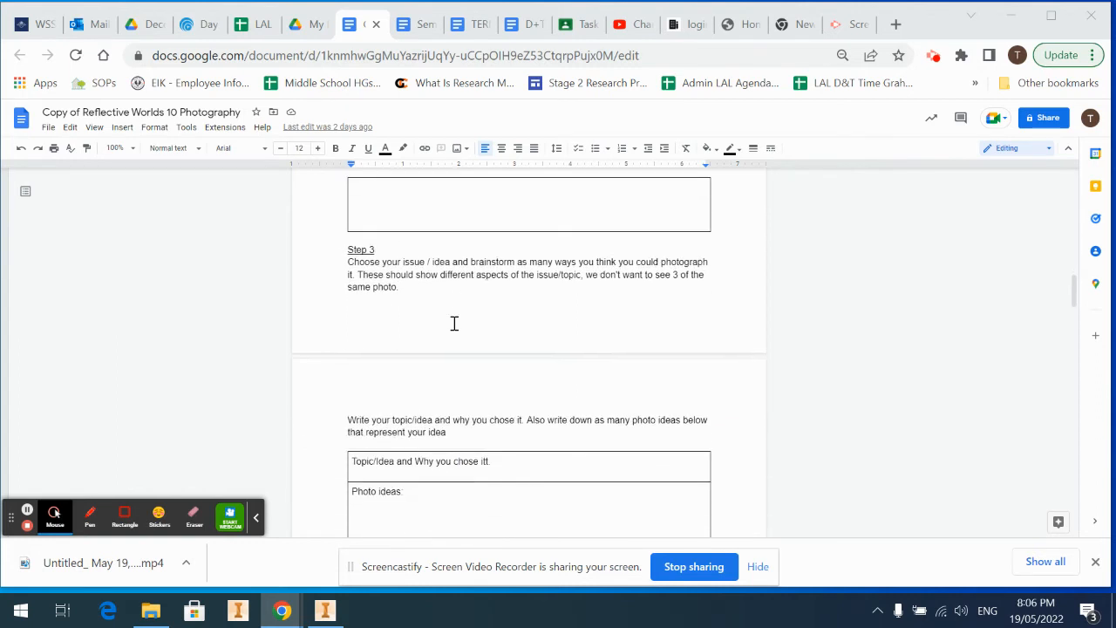
scroll(up, 3)
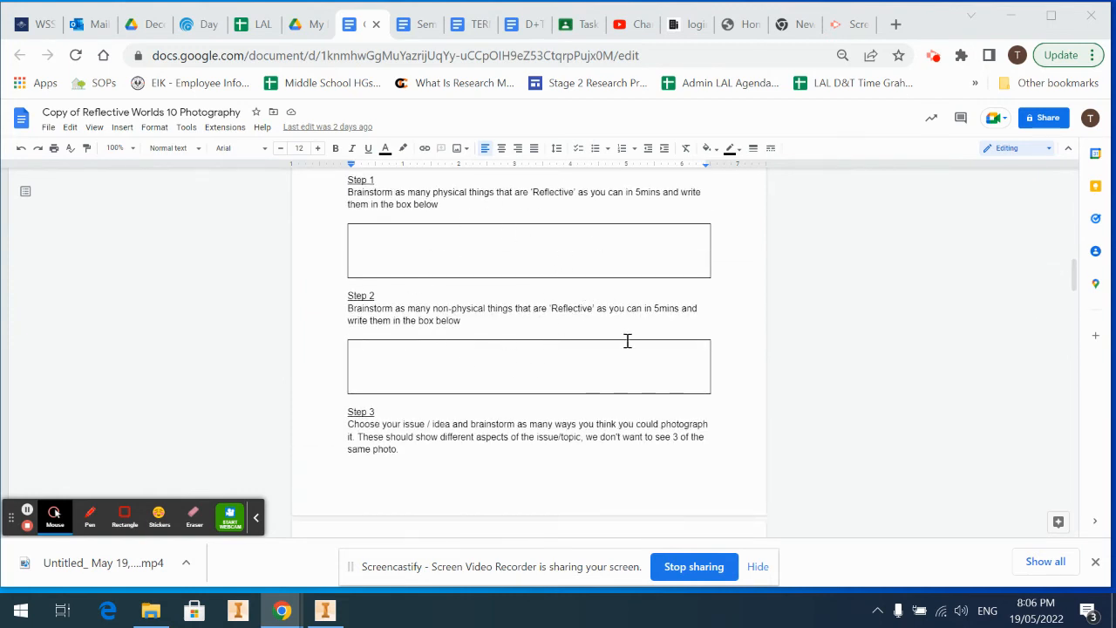
mouse_move(419, 269)
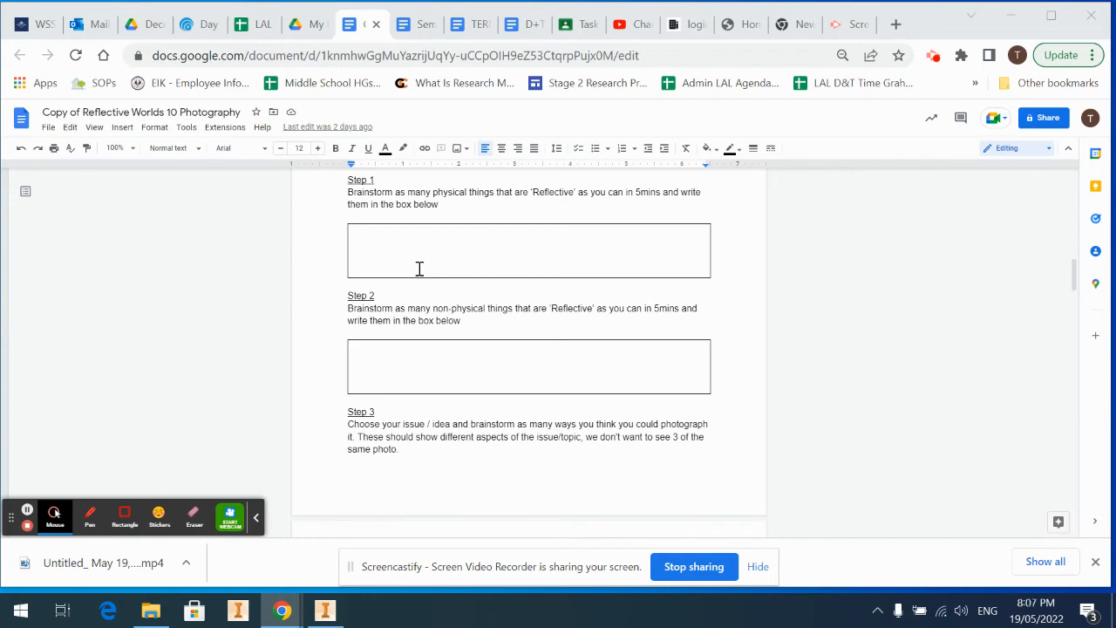
scroll(down, 3)
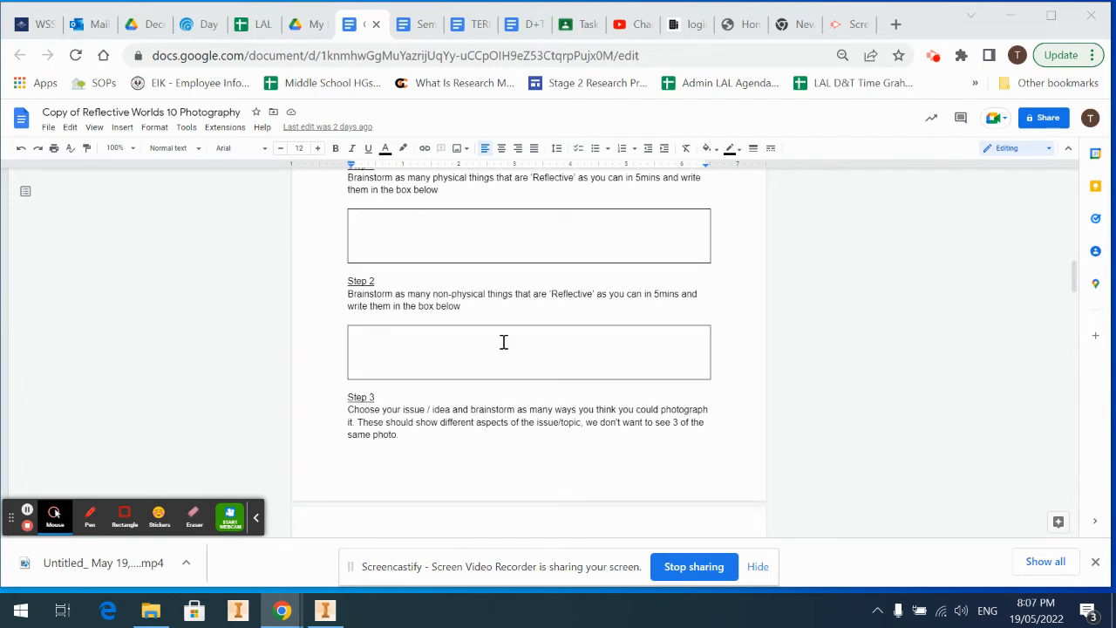
scroll(down, 3)
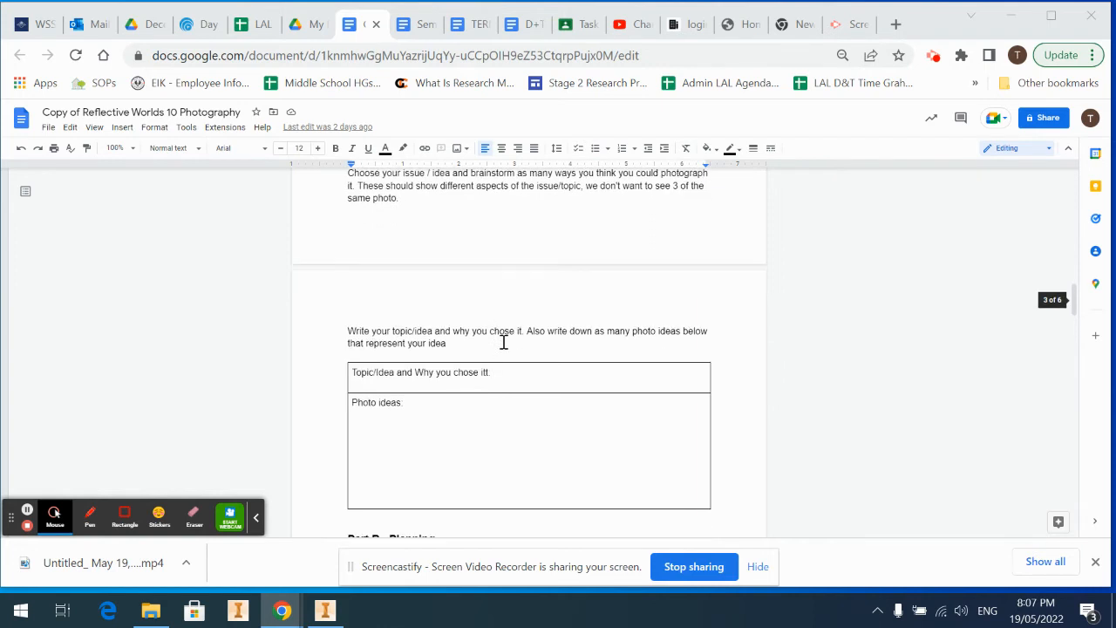
scroll(up, 3)
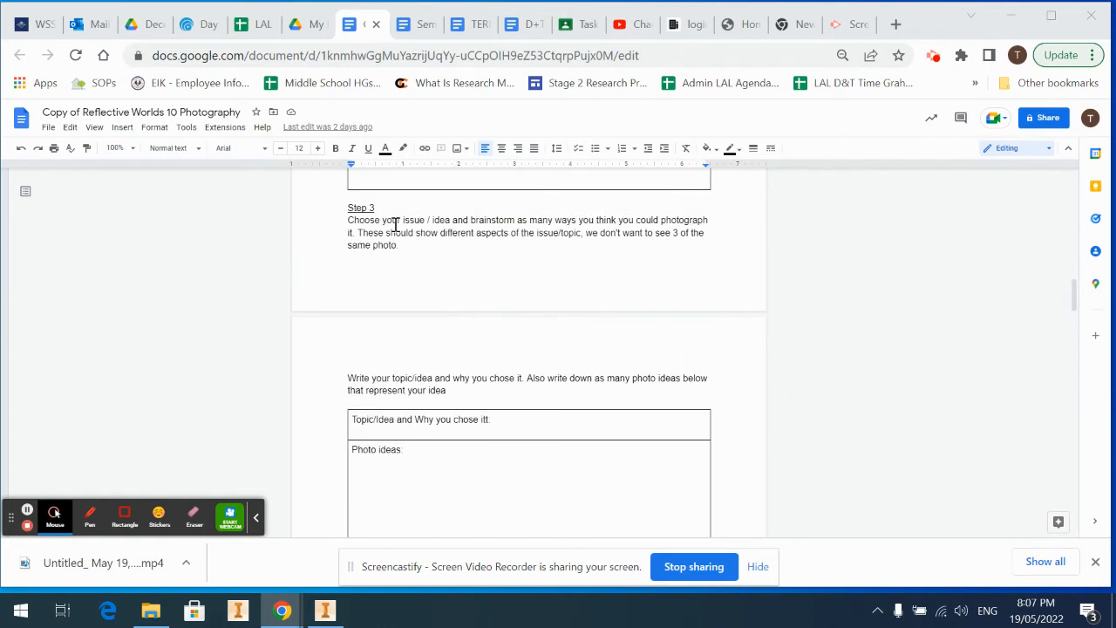
mouse_move(593, 270)
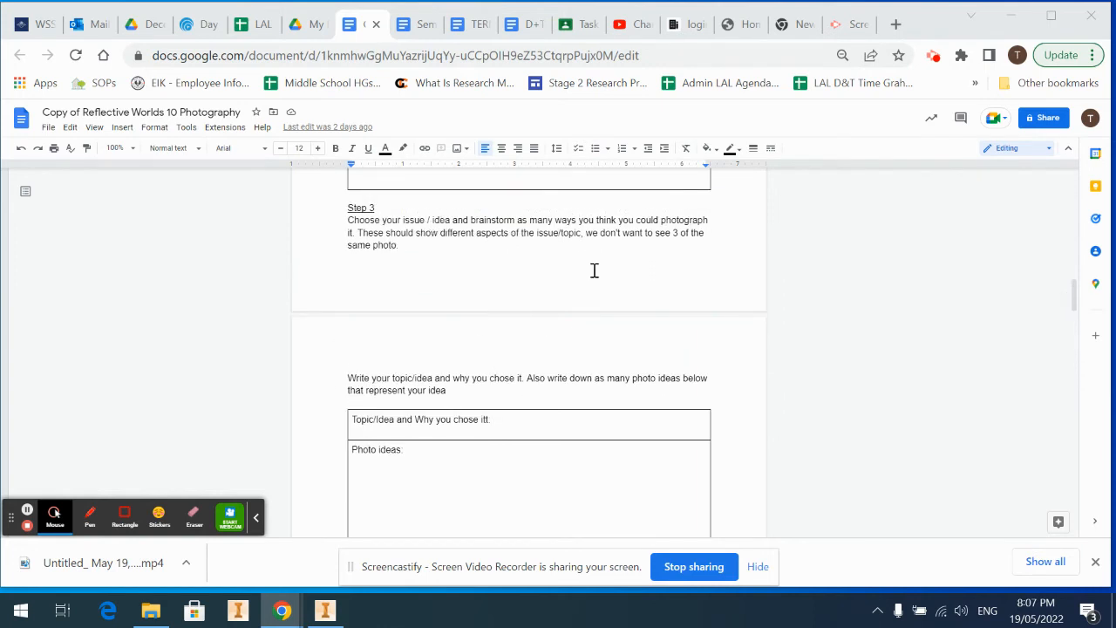
mouse_move(617, 296)
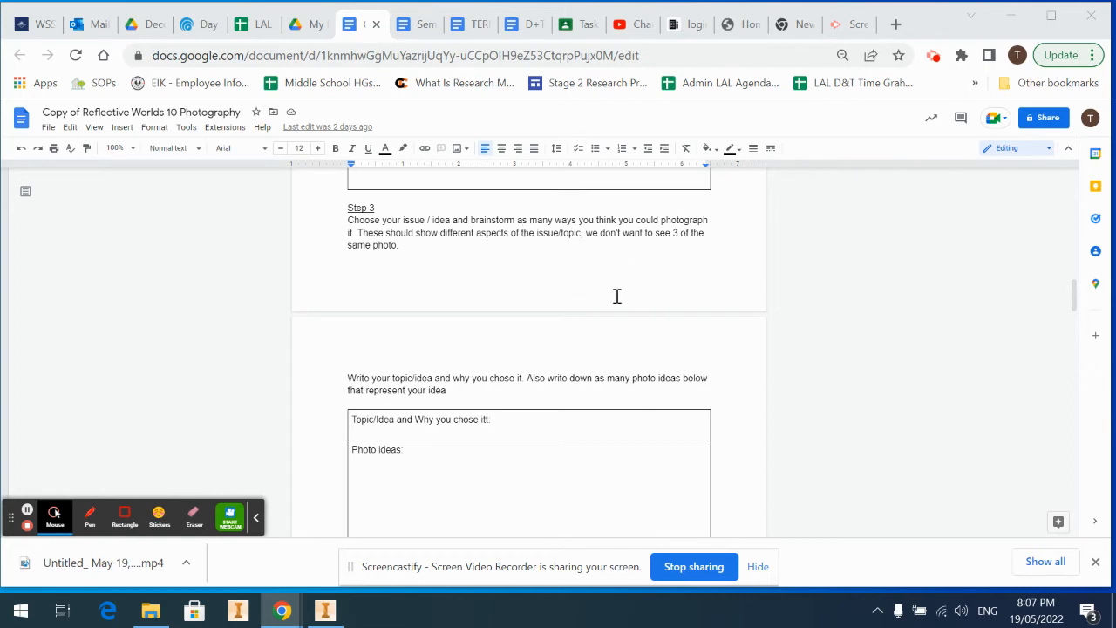
mouse_move(641, 280)
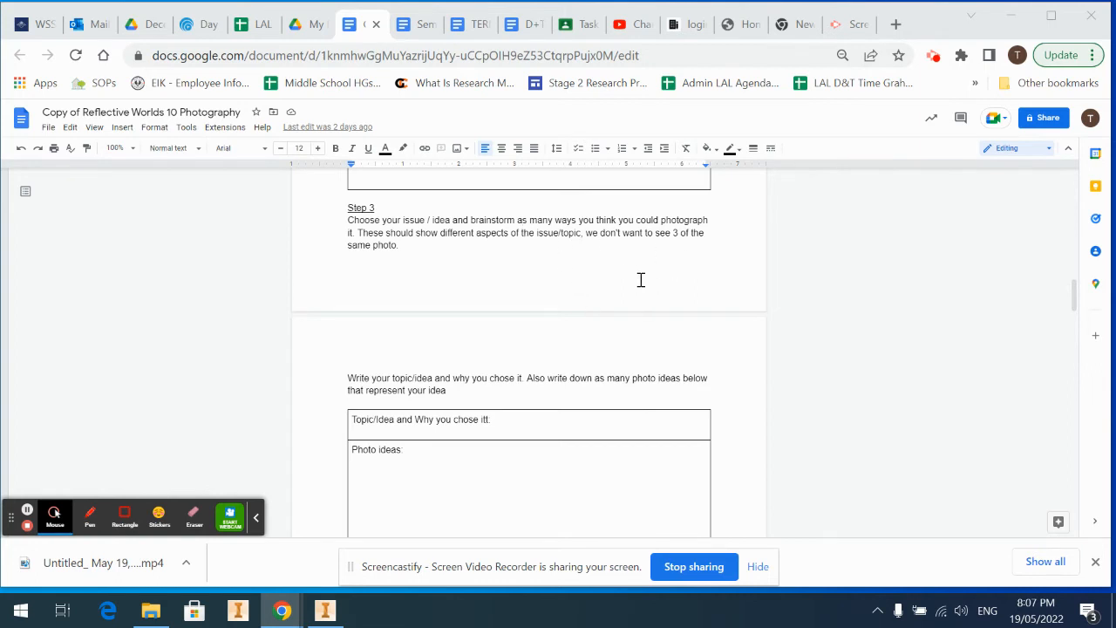
scroll(up, 3)
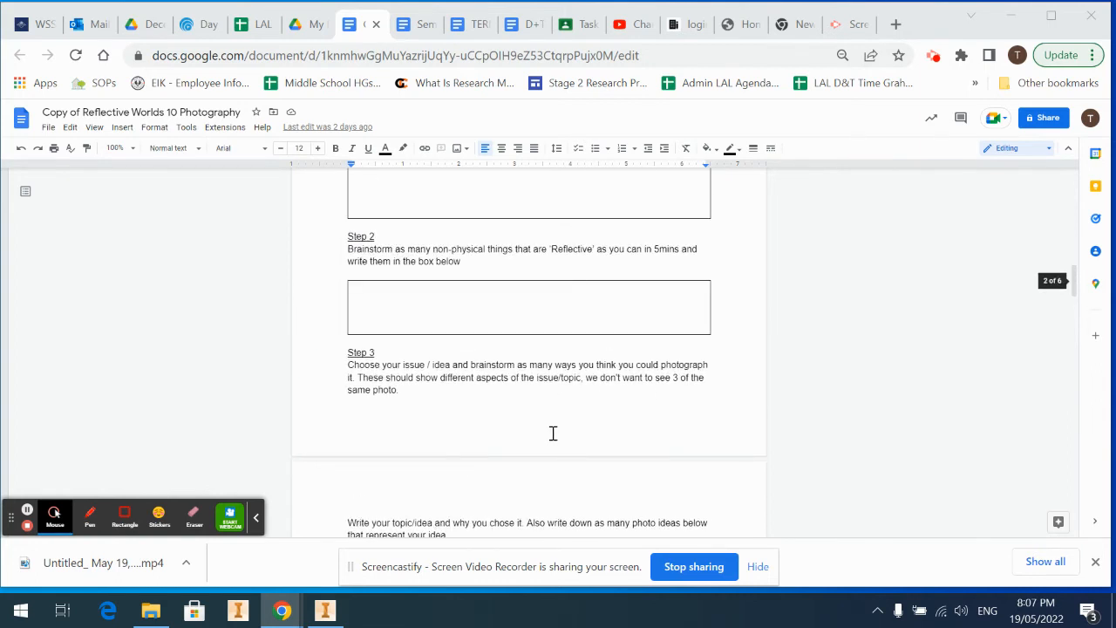
scroll(up, 3)
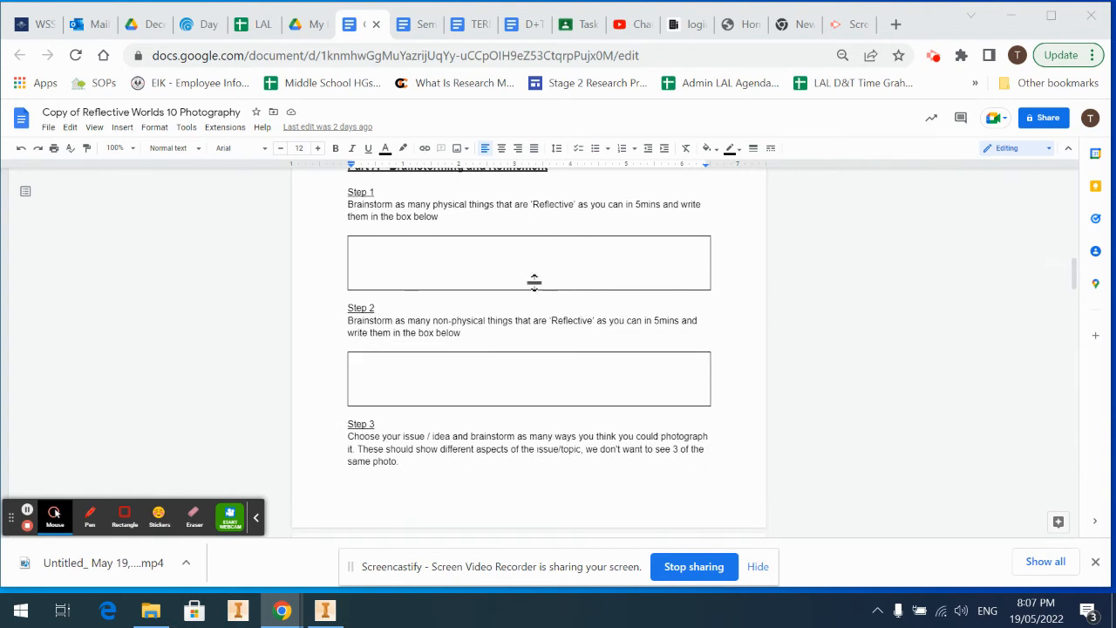
scroll(down, 3)
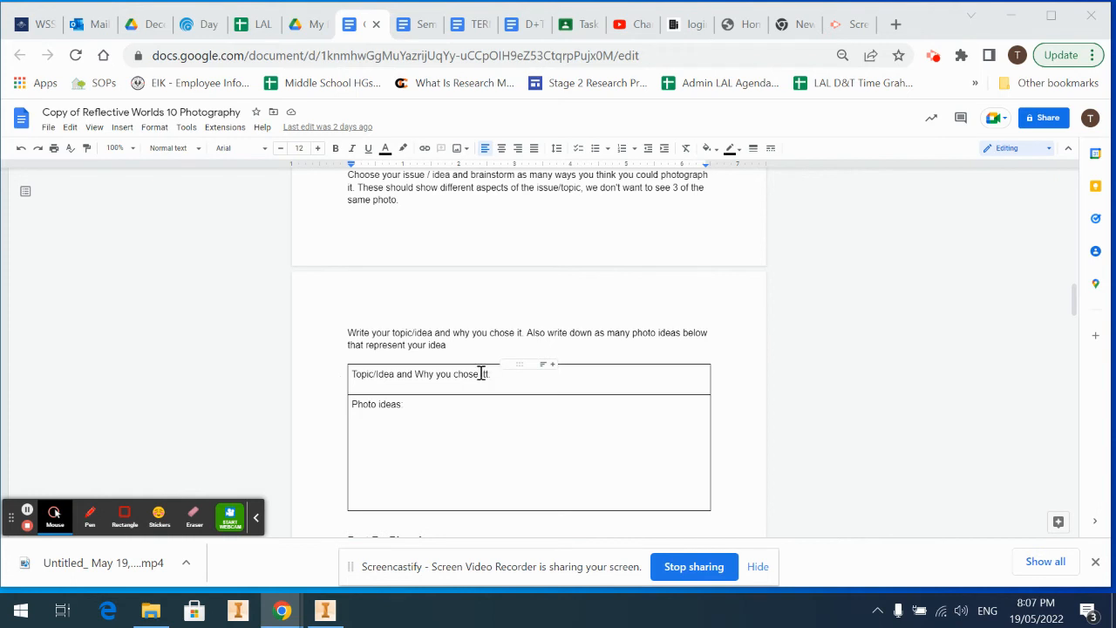
mouse_move(505, 381)
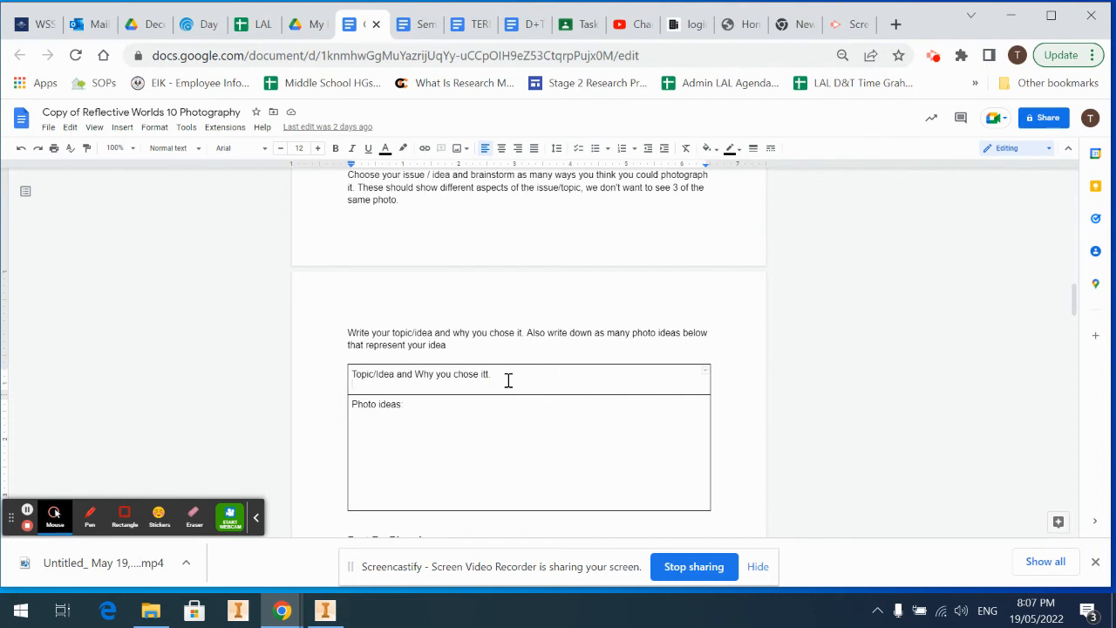
- Enter 'Mirrors' as the topic in the Part A table and open a new tab
text(Mirrors)
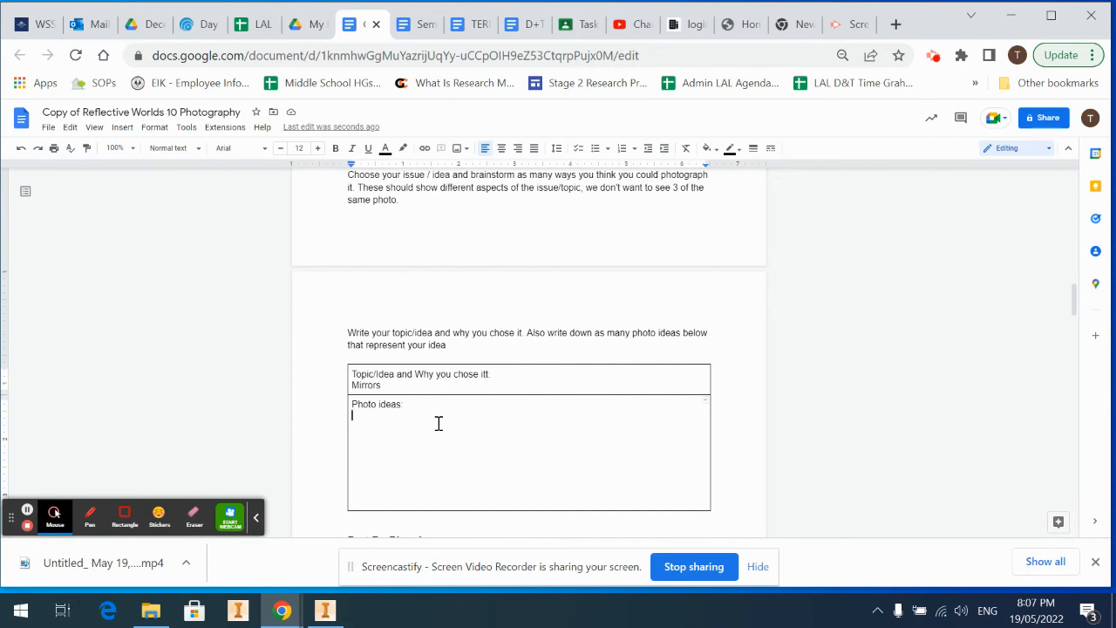
click(895, 23)
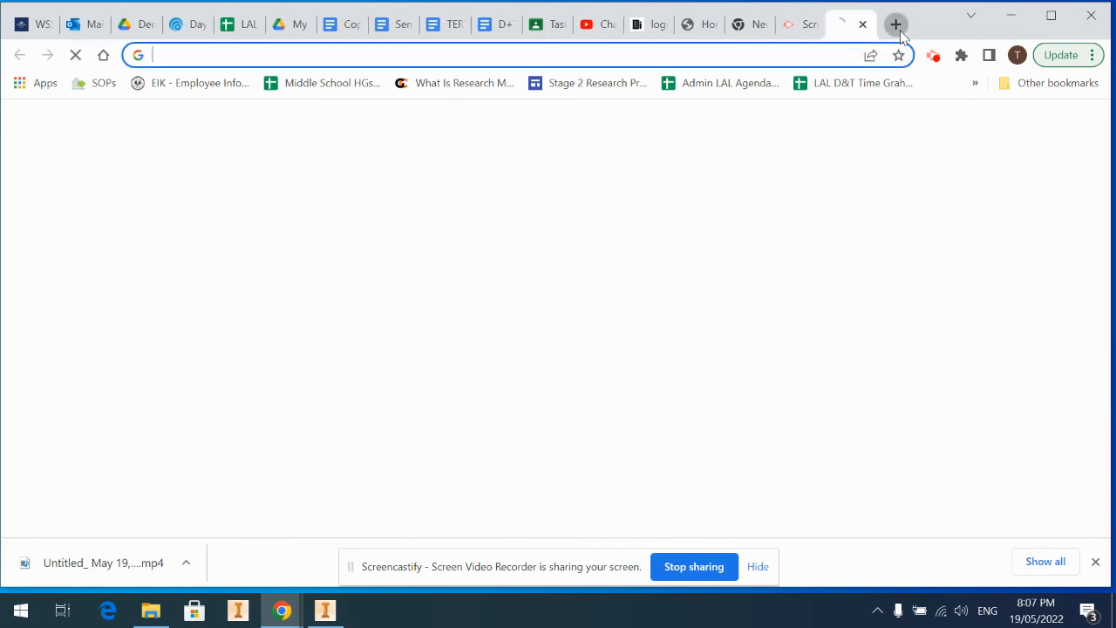
- Search Google for 'mirror photography' images, browse results, and return to the Docs tab
text(mirror)
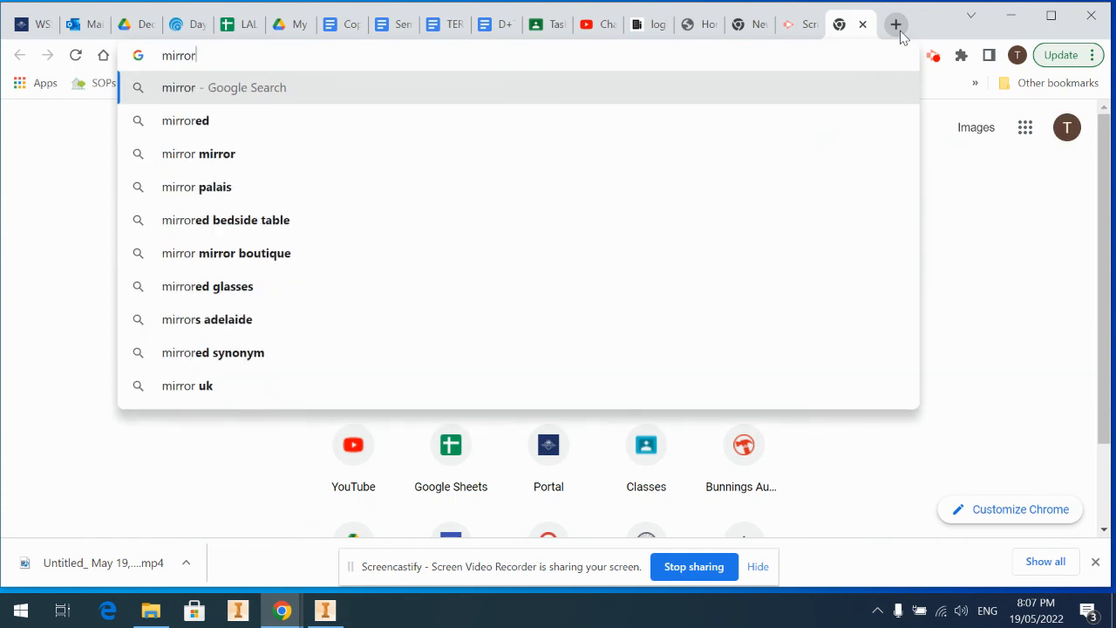
text(photo)
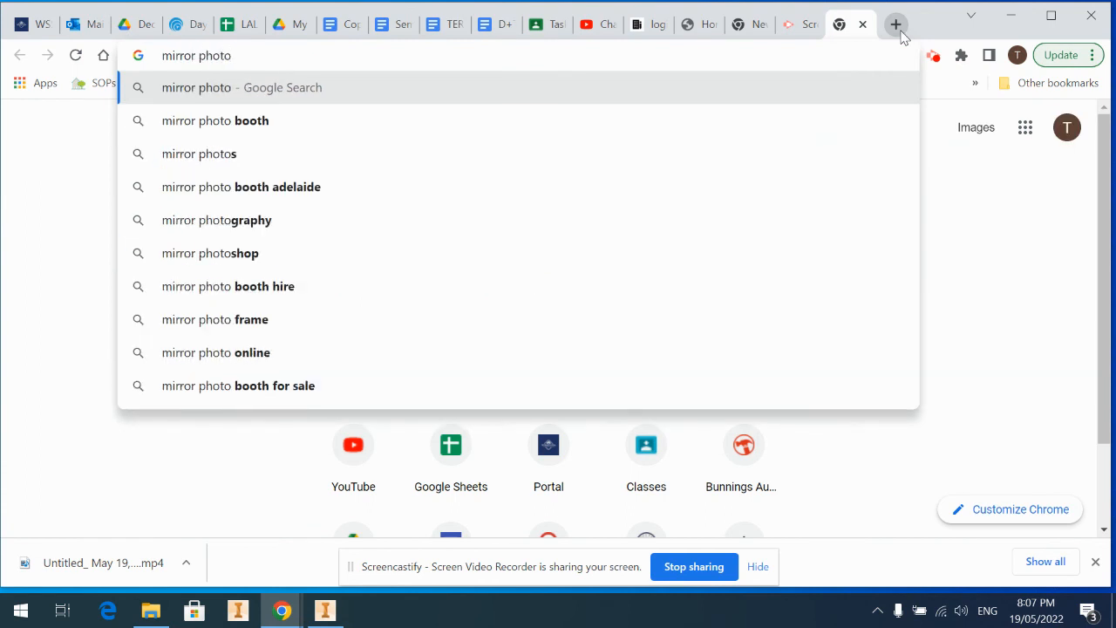
click(217, 220)
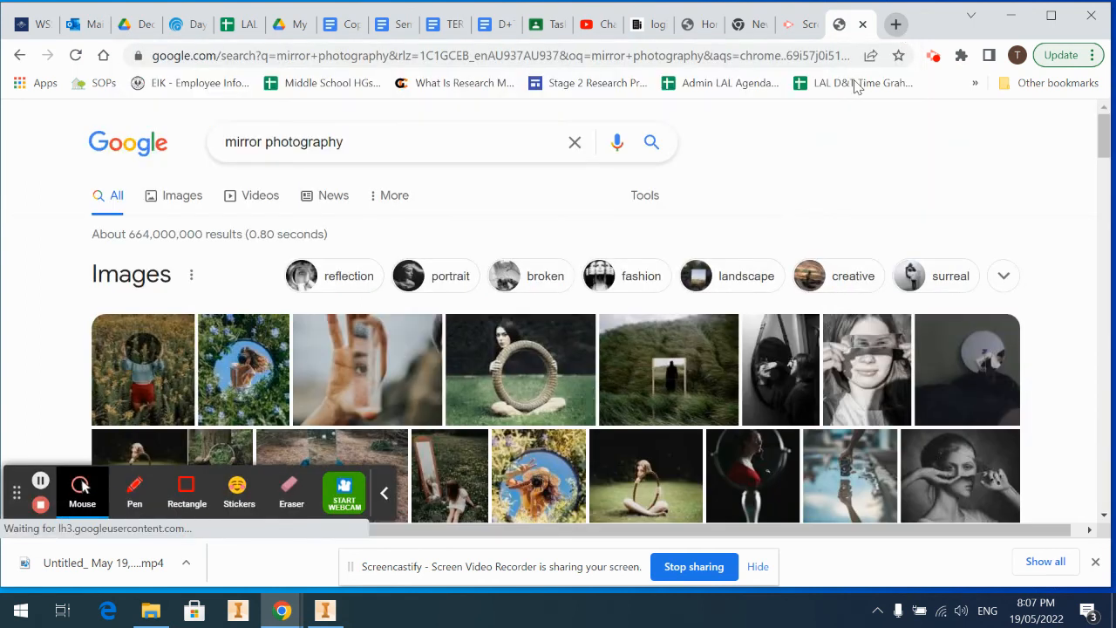
scroll(down, 3)
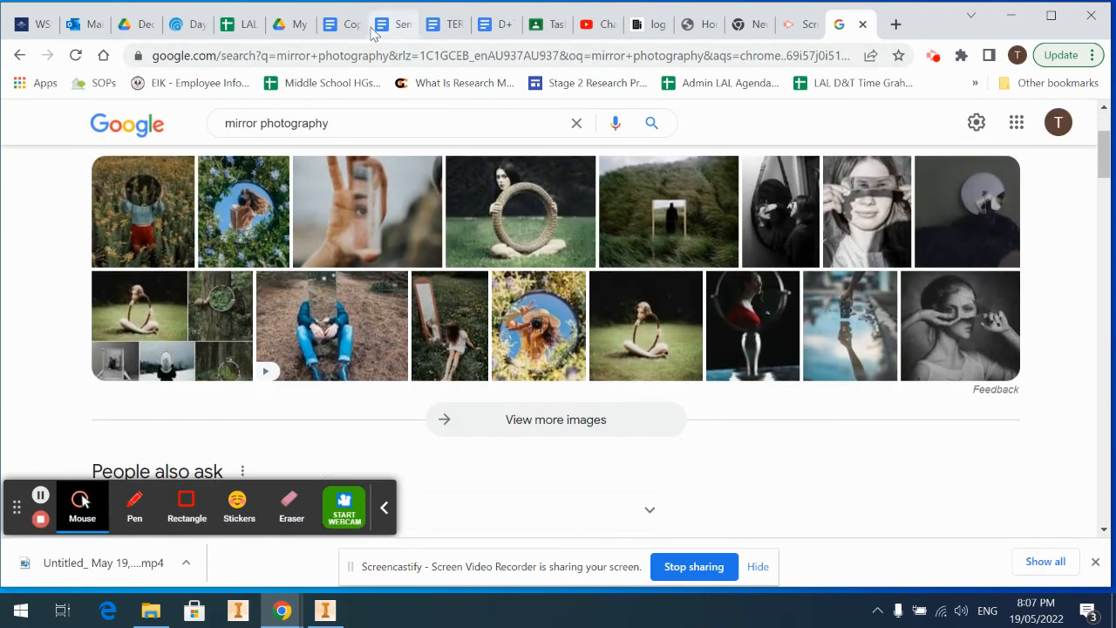
click(340, 24)
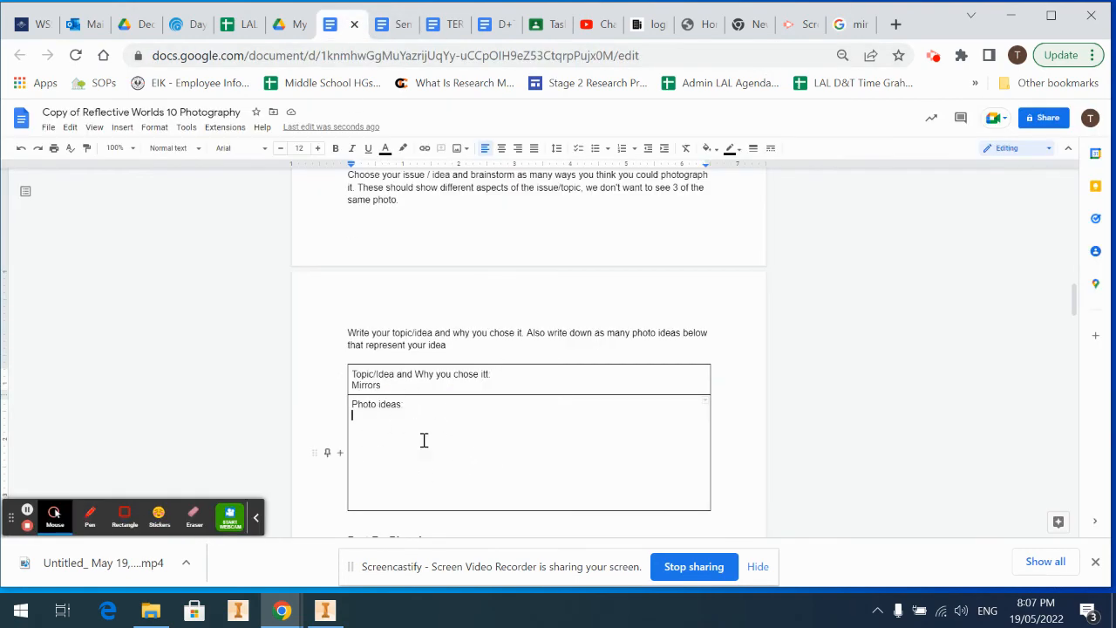
scroll(down, 3)
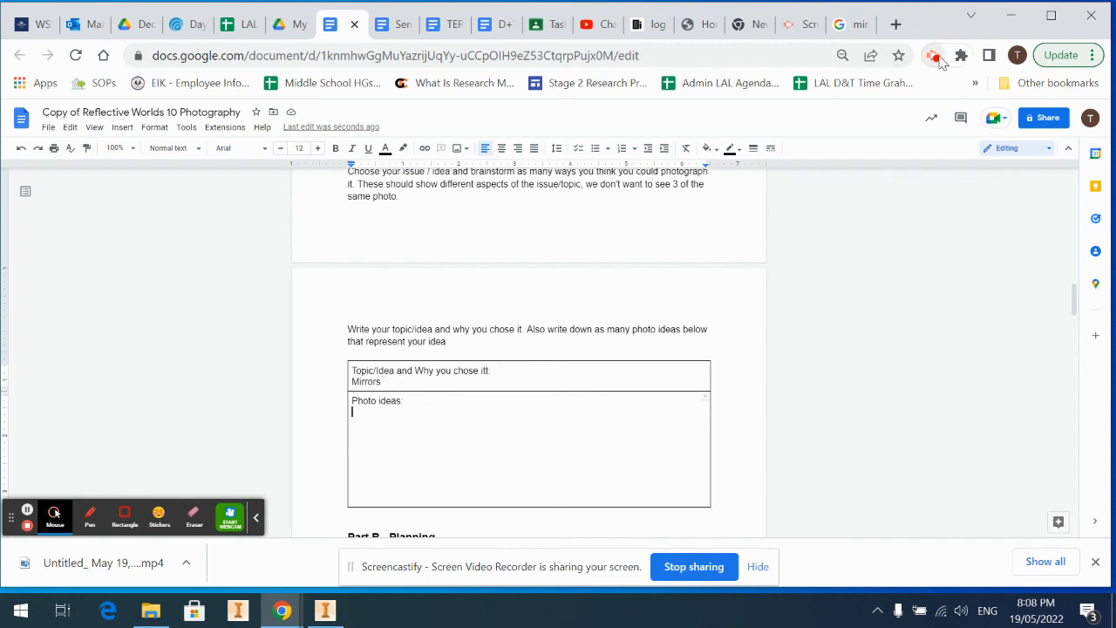
scroll(down, 3)
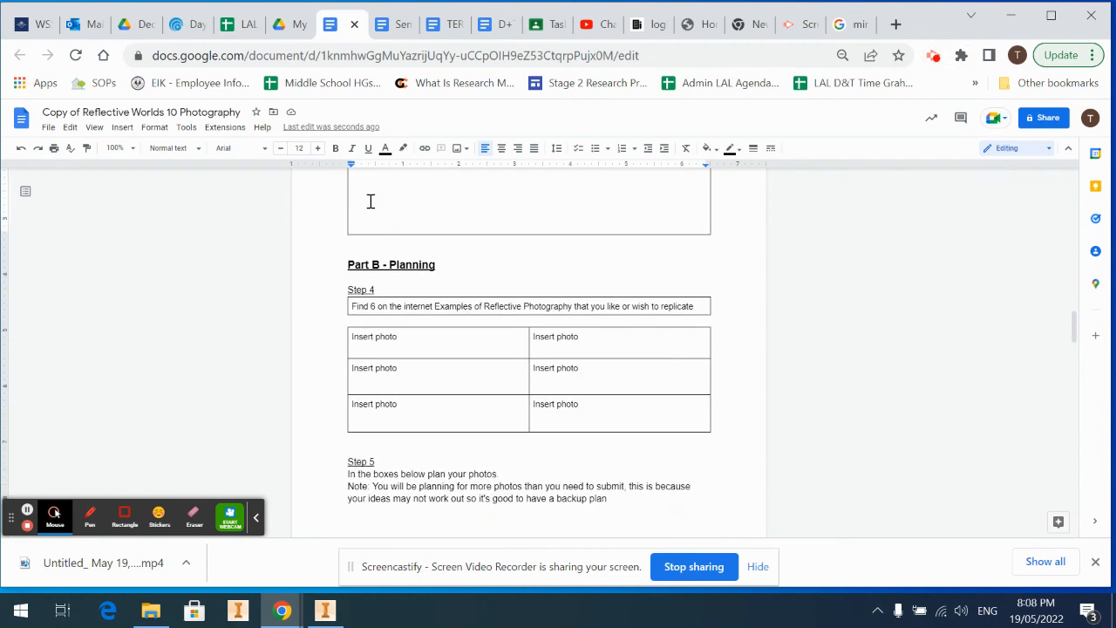
scroll(up, 3)
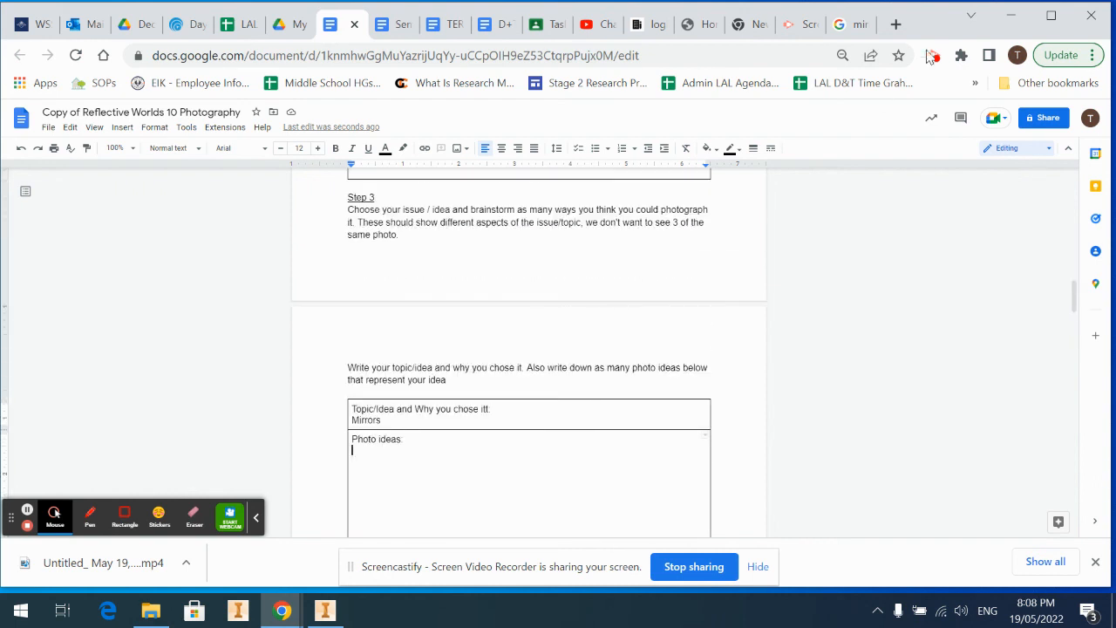